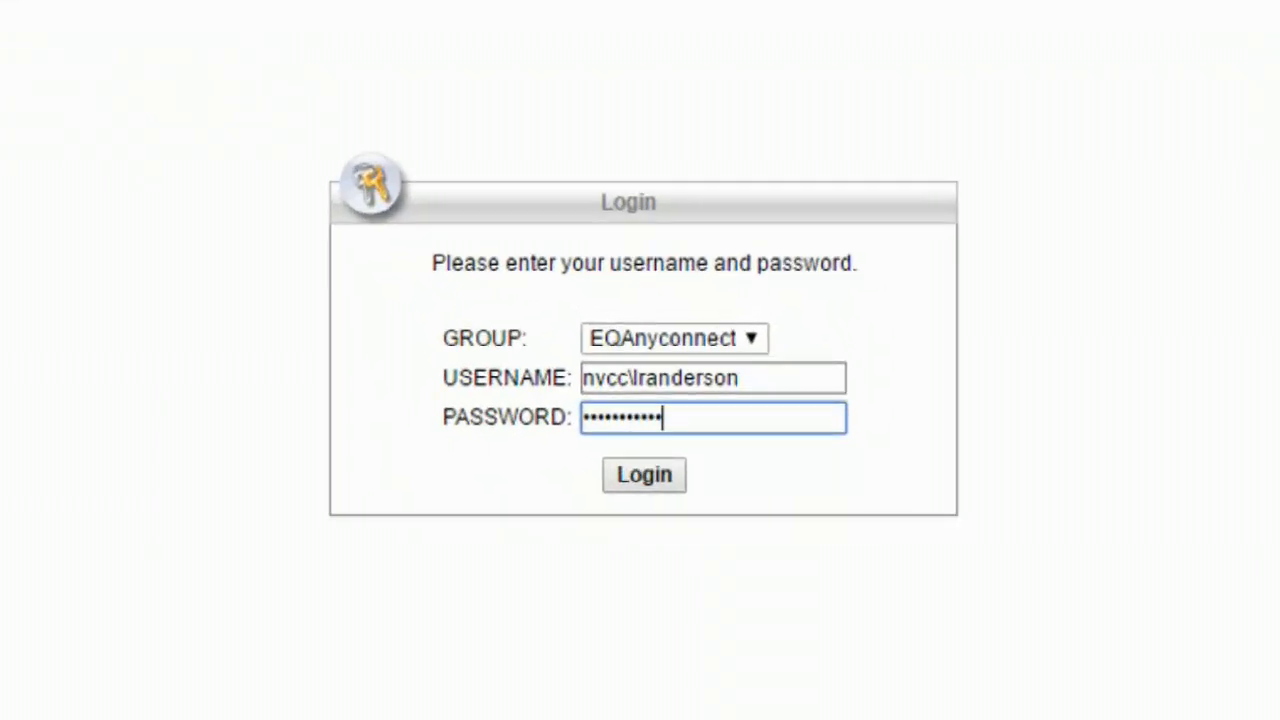
Log in to the AnyConnect web portal with group, username and password
{"action": "left_click", "coordinate": [644, 474]}
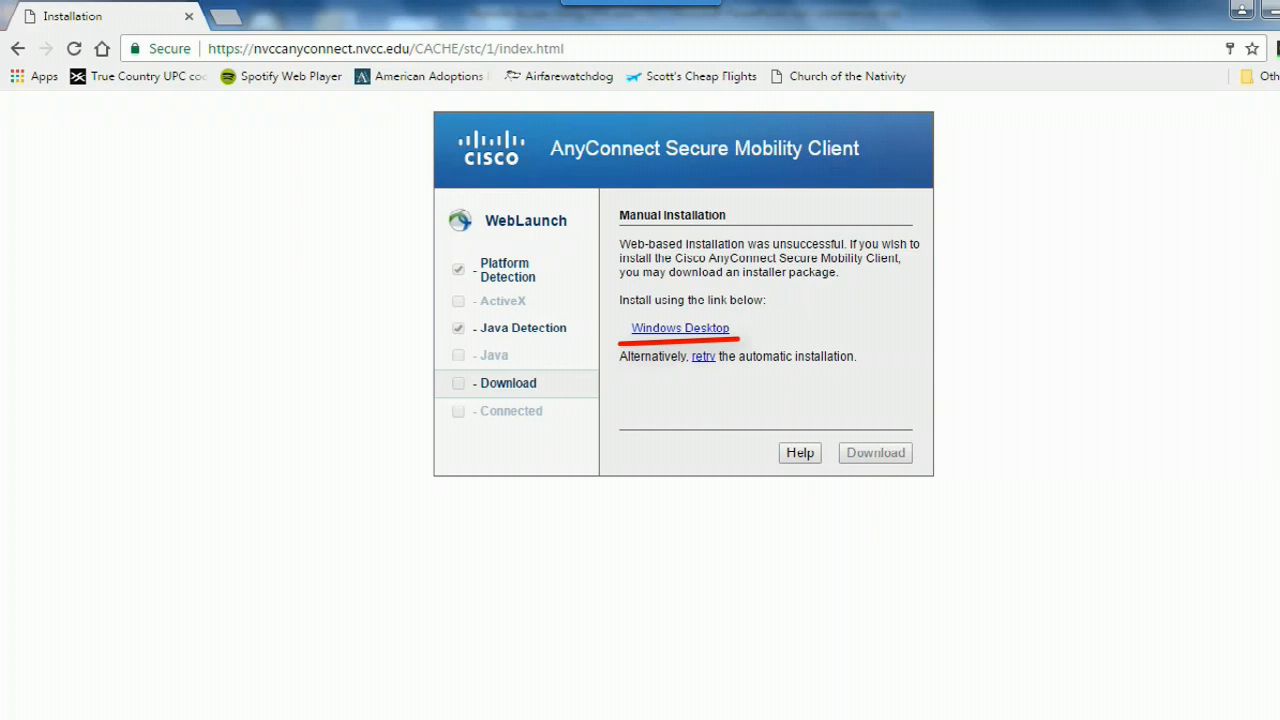
Download the Windows Desktop installer and open the downloaded .exe
{"action": "left_click", "coordinate": [679, 328]}
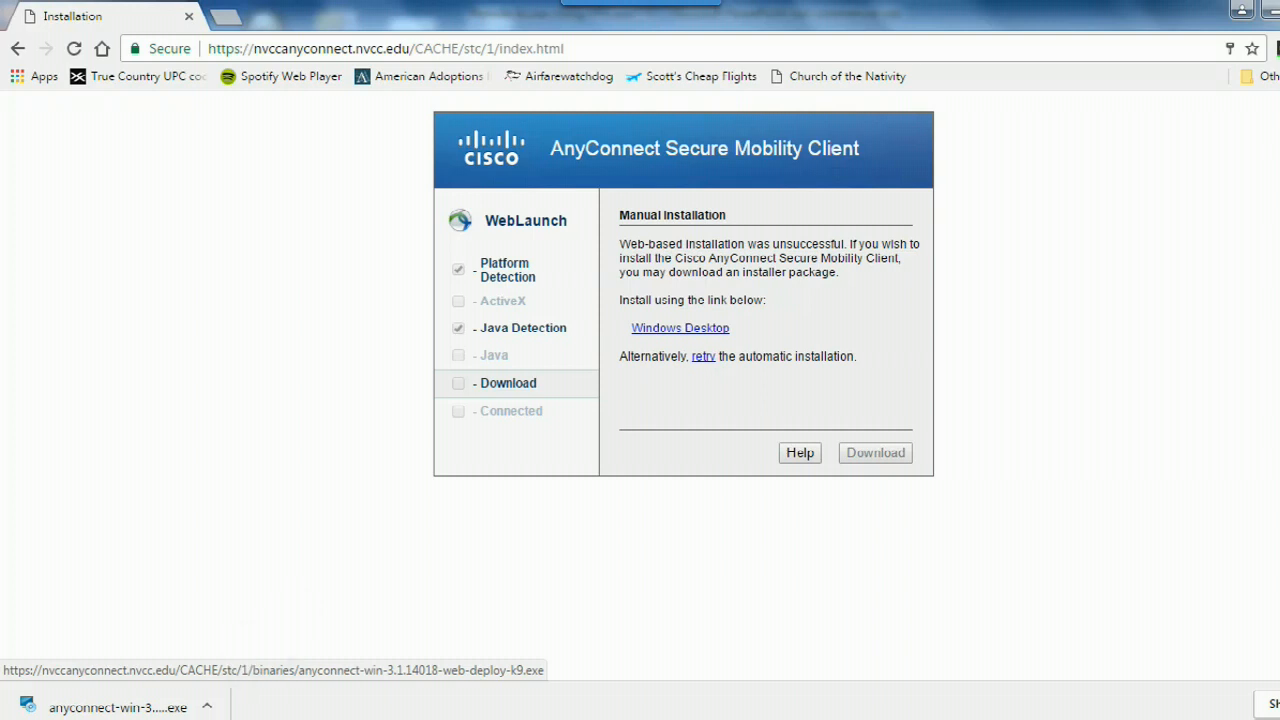
{"action": "left_click", "coordinate": [207, 707]}
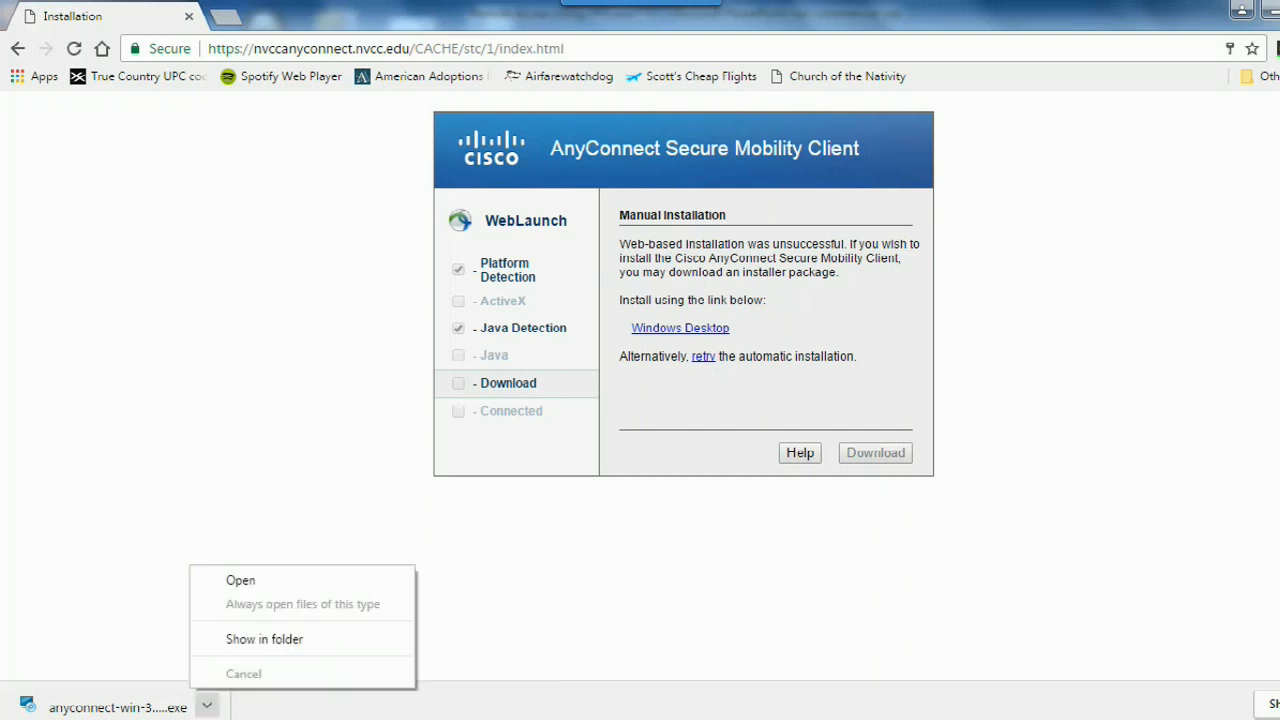
{"action": "left_click", "coordinate": [240, 580]}
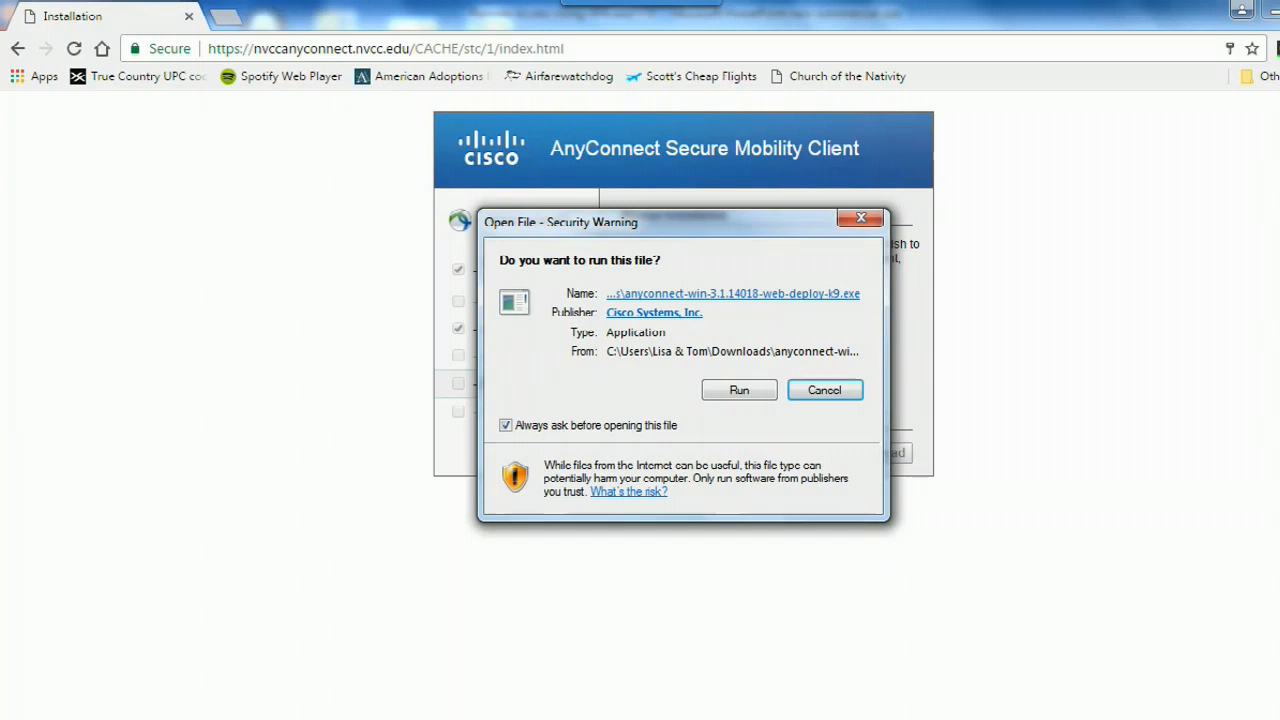
Run the installer, accept the license, approve User Account Control, and finish setup
{"action": "left_click", "coordinate": [738, 390]}
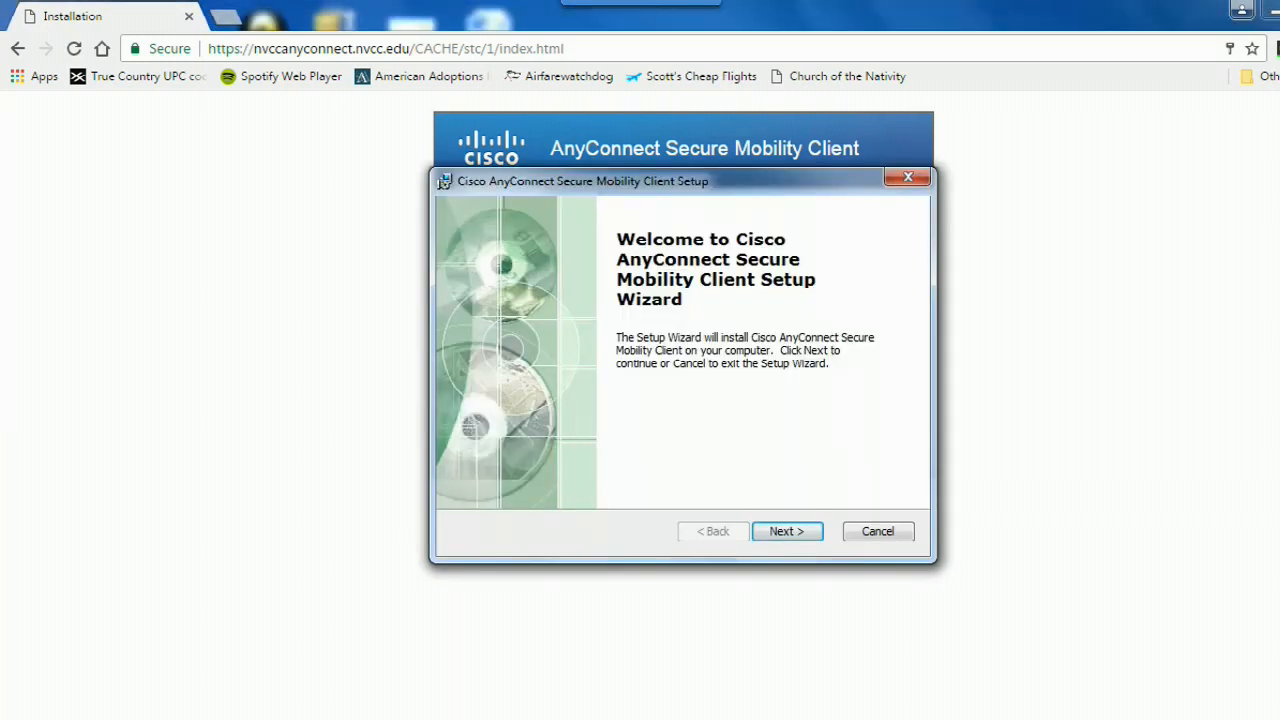
{"action": "left_click", "coordinate": [787, 531]}
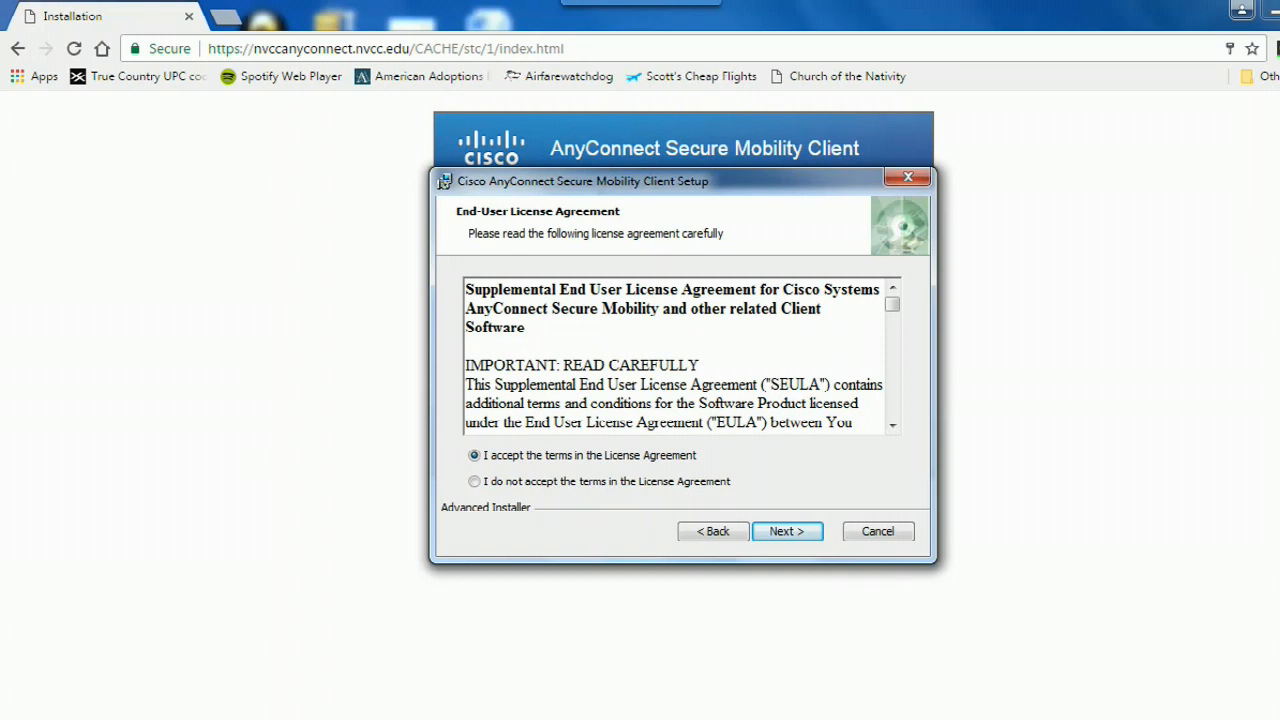
{"action": "left_click", "coordinate": [787, 531]}
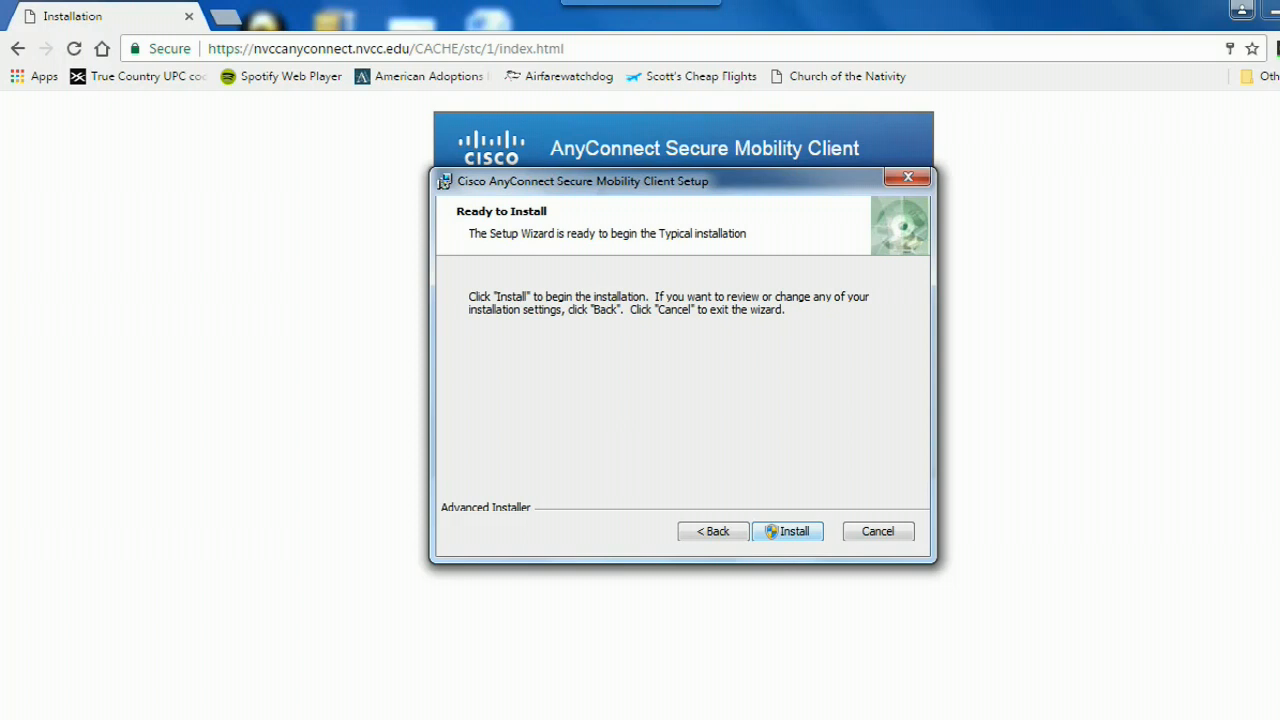
{"action": "left_click", "coordinate": [788, 531]}
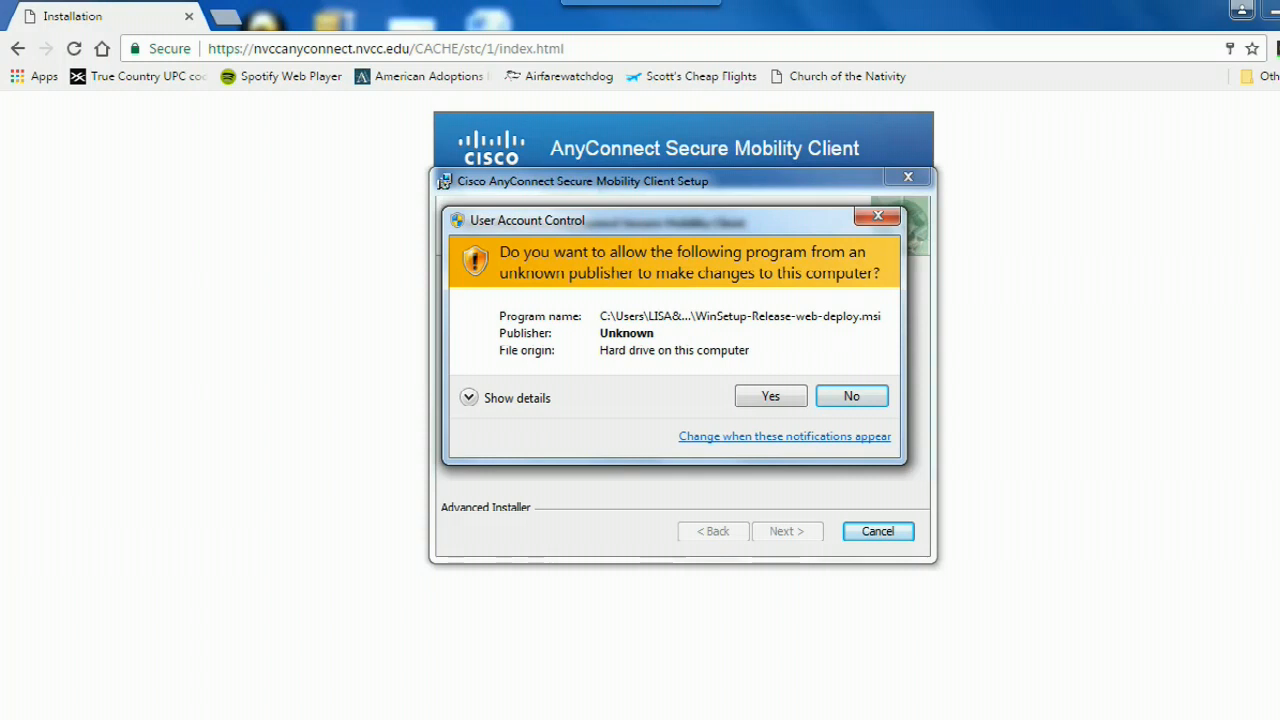
{"action": "left_click", "coordinate": [770, 395]}
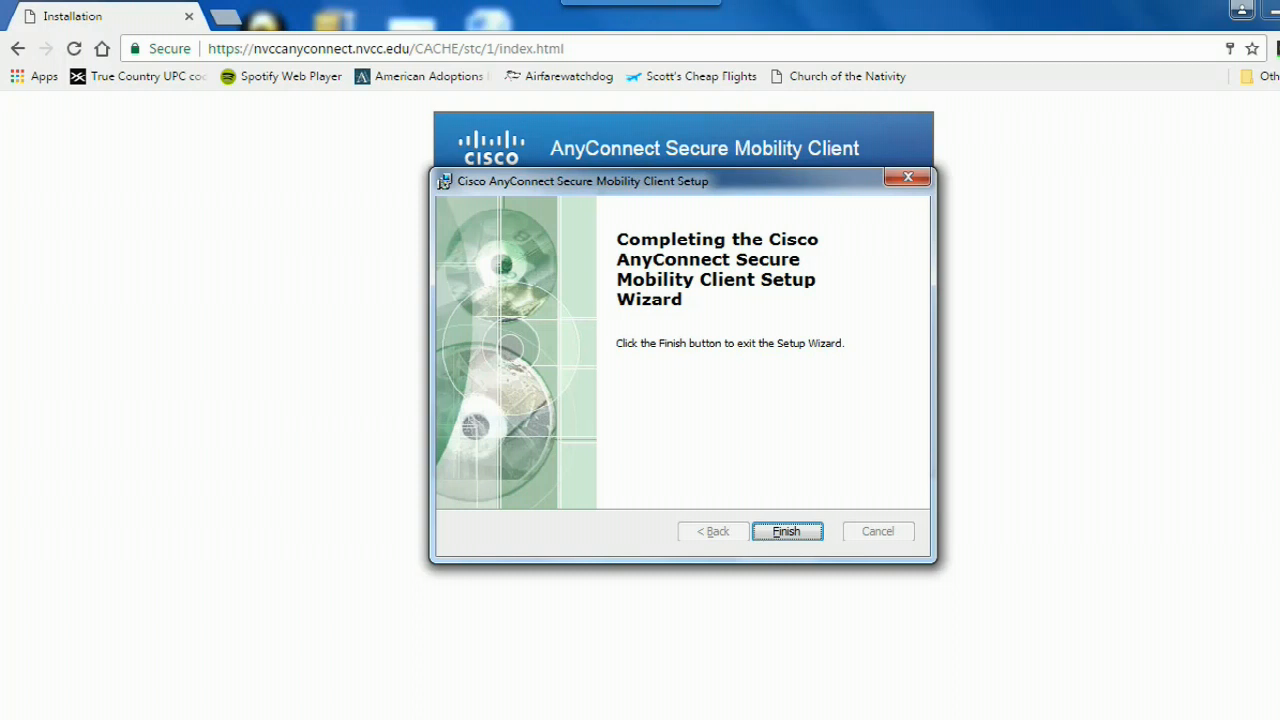
{"action": "left_click", "coordinate": [786, 531]}
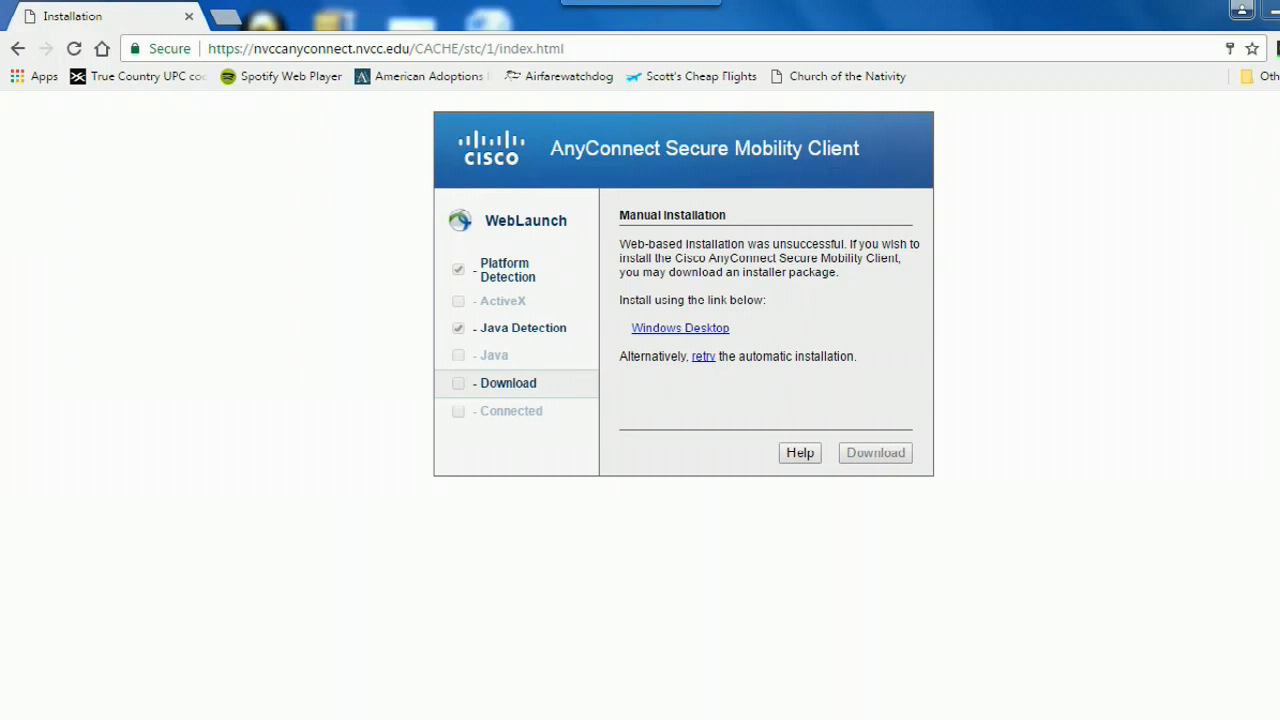
Start Cisco AnyConnect Secure Mobility Client from the Start menu
{"action": "left_click", "coordinate": [15, 715]}
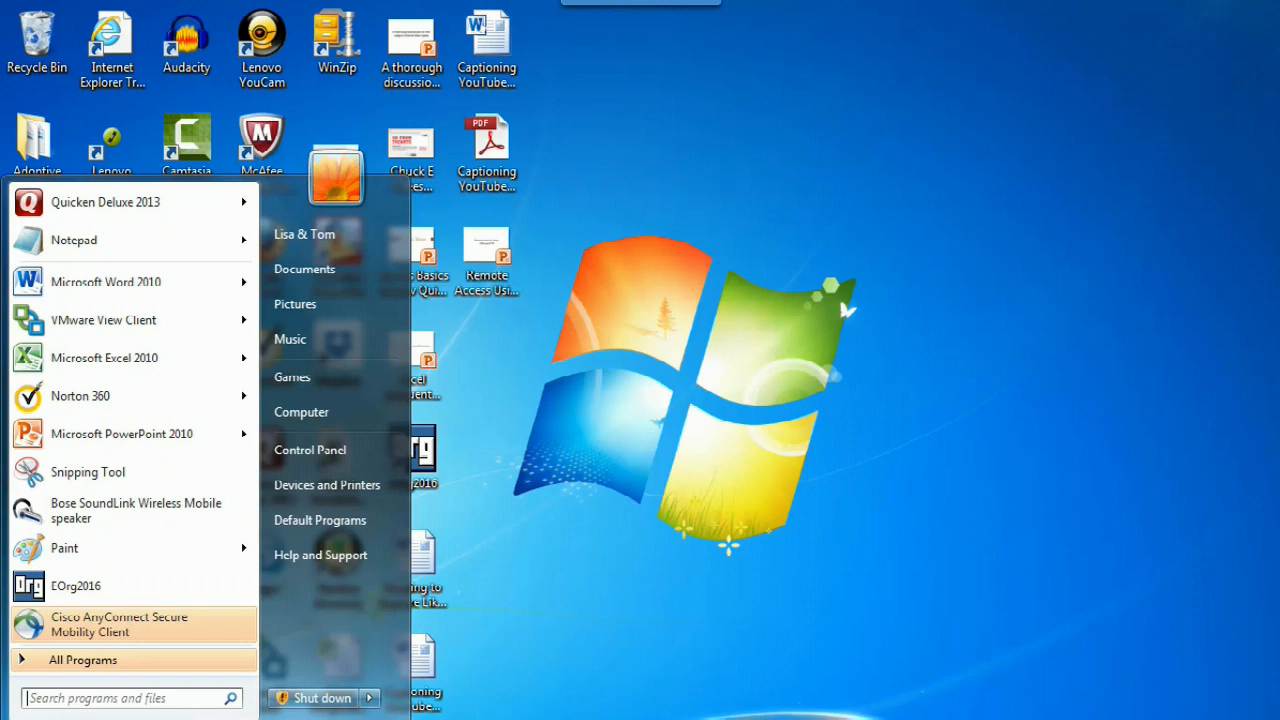
{"action": "left_click", "coordinate": [120, 624]}
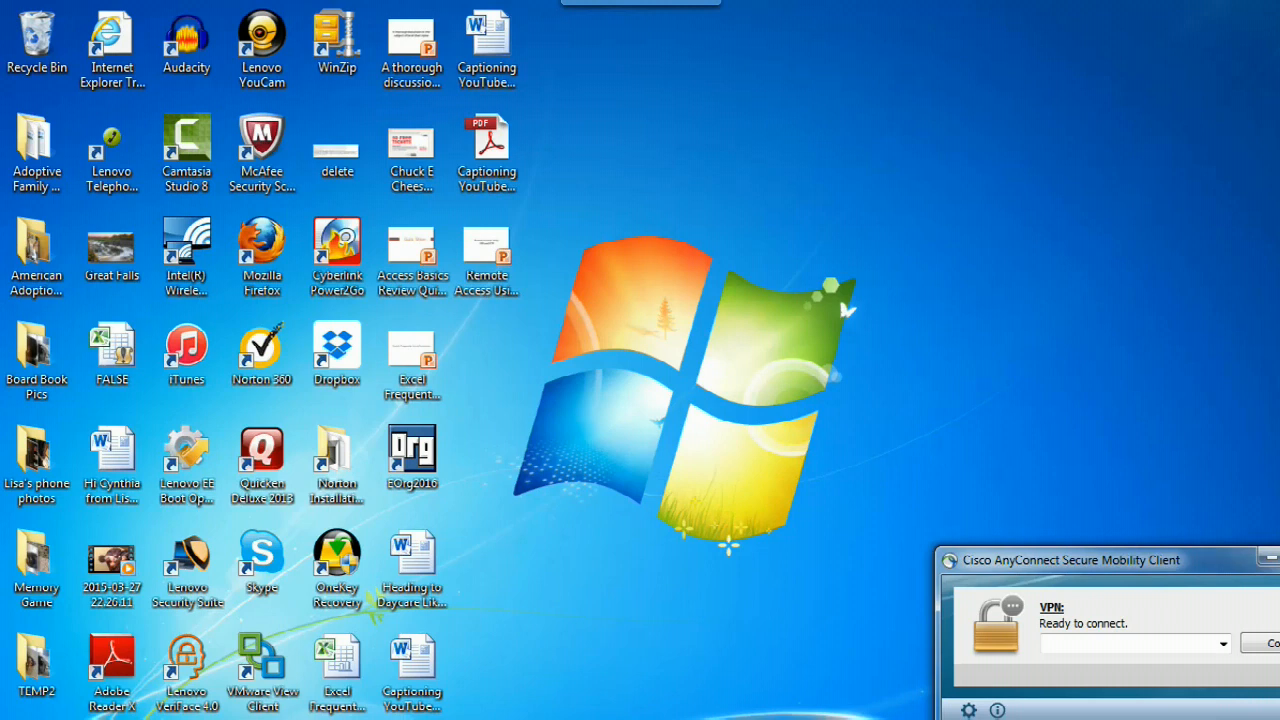
Enter nvccanyconnect.nvcc.edu as the VPN server address
{"action": "type", "text": "nvccanyconnect.nvcc.edu"}
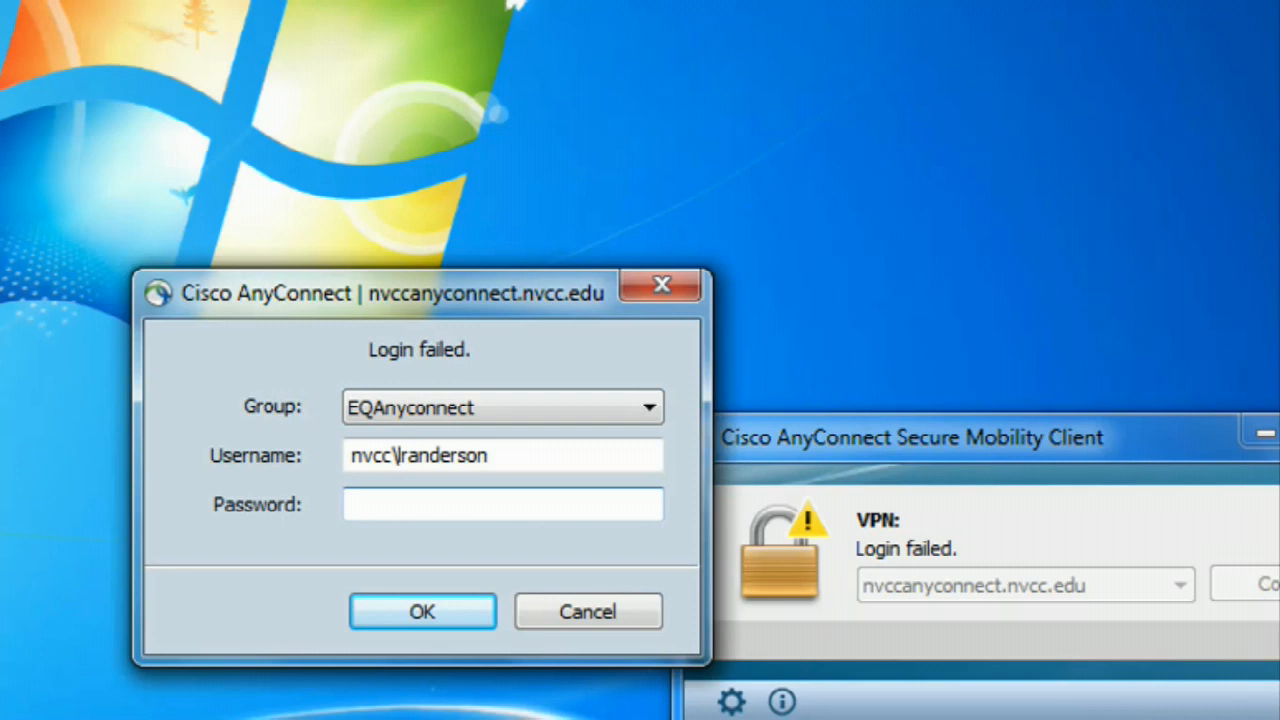
Submit the password in the VPN login dialog to connect
{"action": "left_click", "coordinate": [421, 611]}
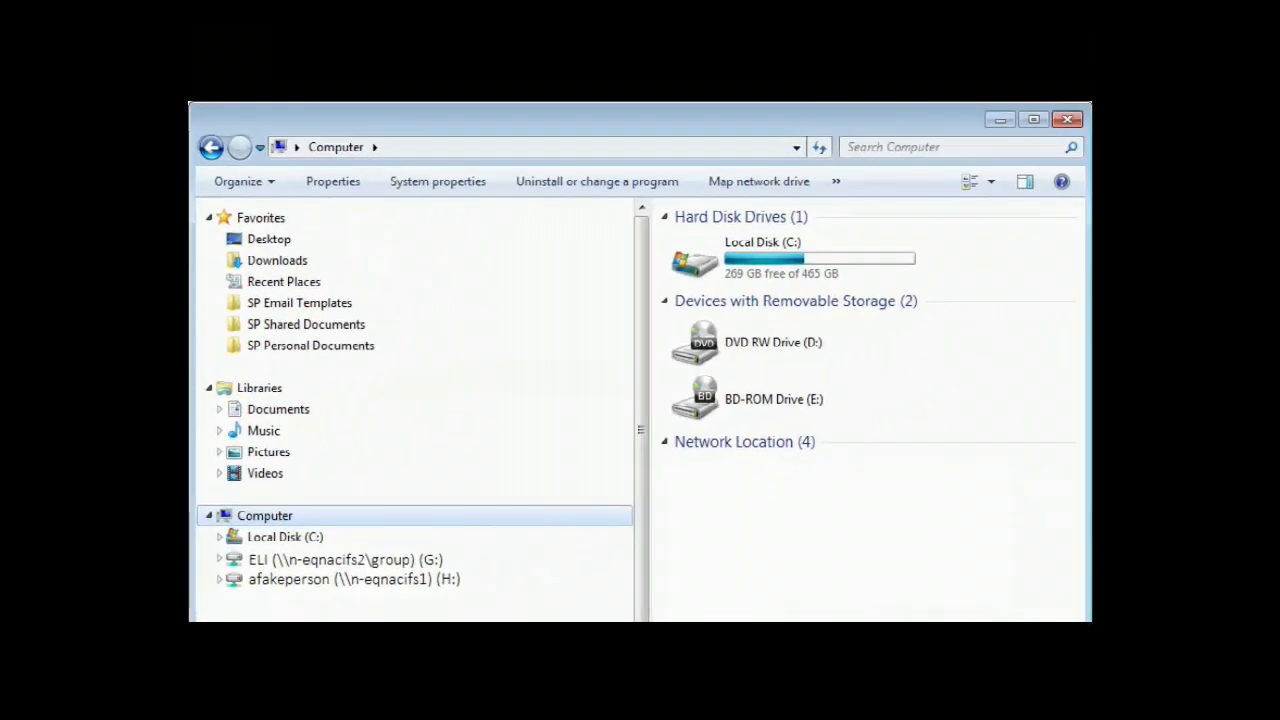
Map drive H: to the personal folder on n-eqnacifs1 via Map network drive
{"action": "right_click", "coordinate": [264, 515]}
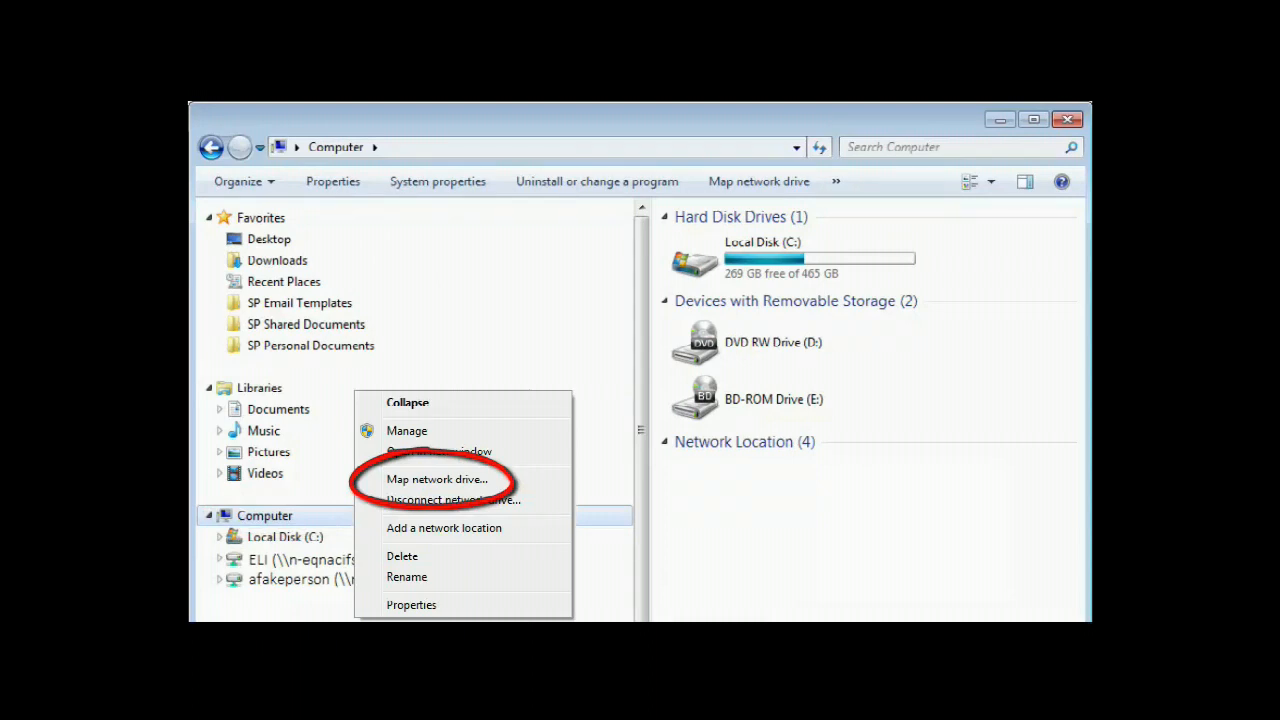
{"action": "left_click", "coordinate": [437, 479]}
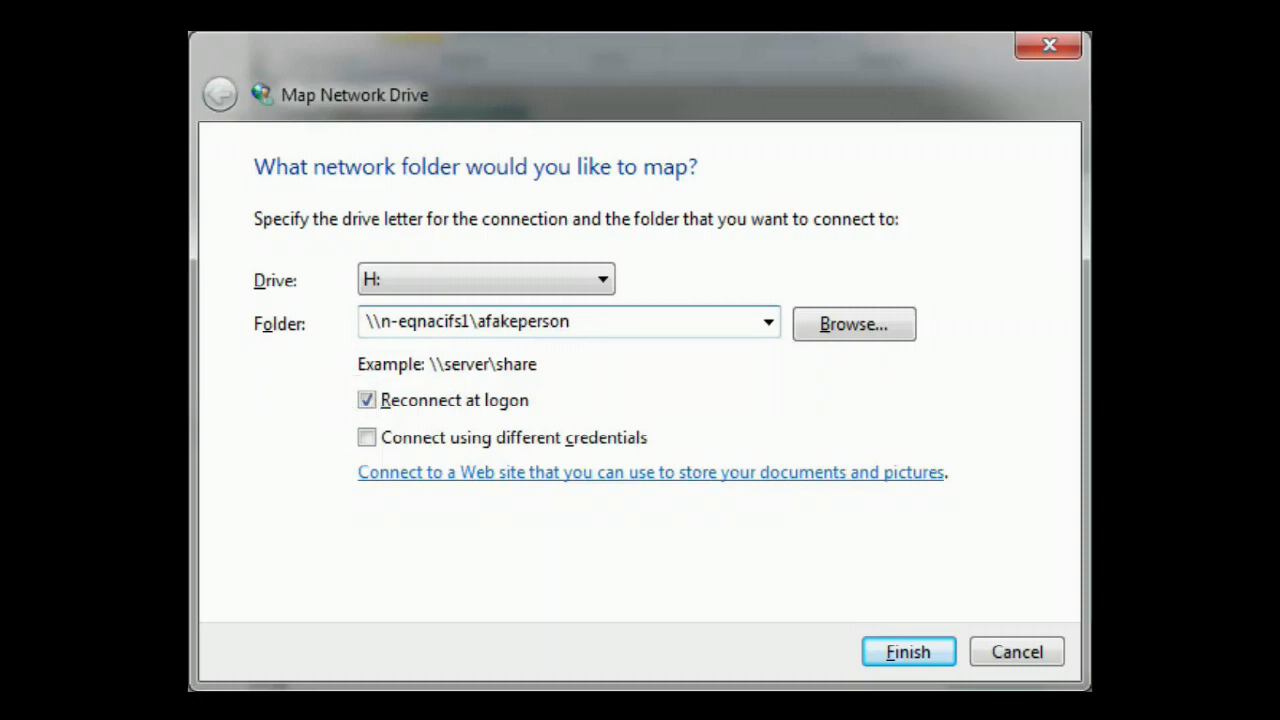
{"action": "left_click", "coordinate": [907, 651]}
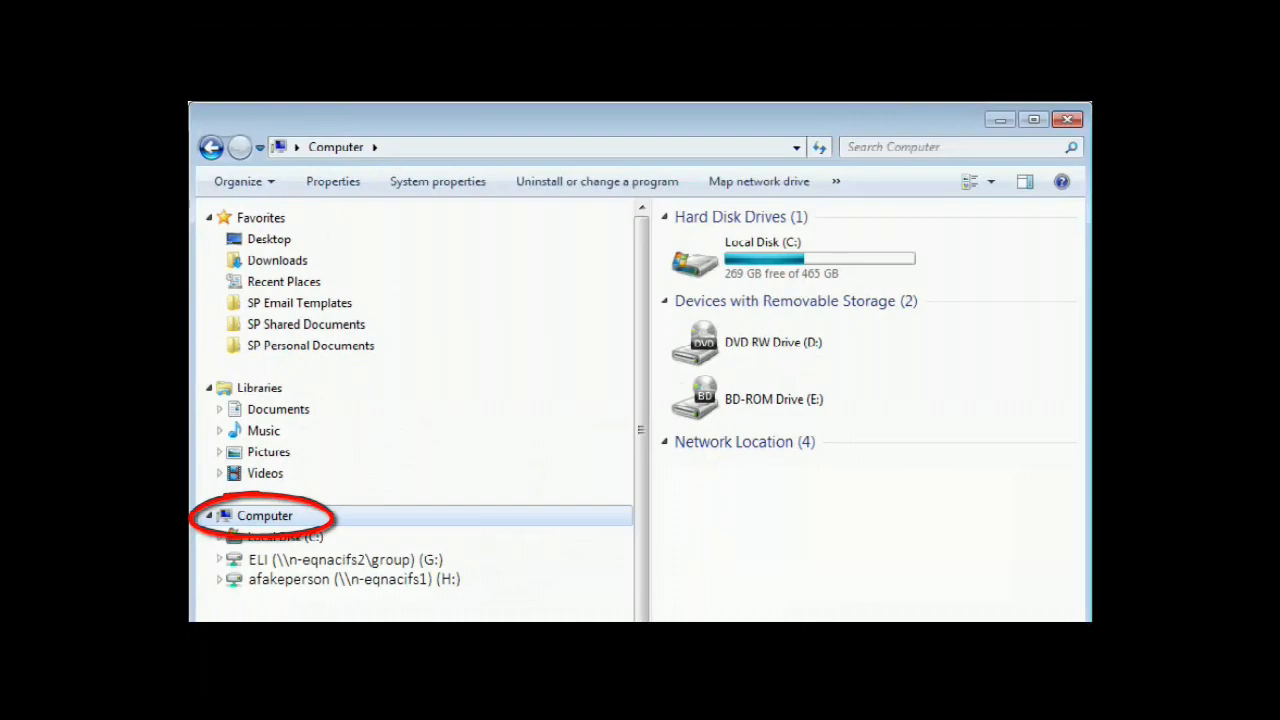
Open Map network drive from Computer's context menu for the G: group share
{"action": "right_click", "coordinate": [264, 515]}
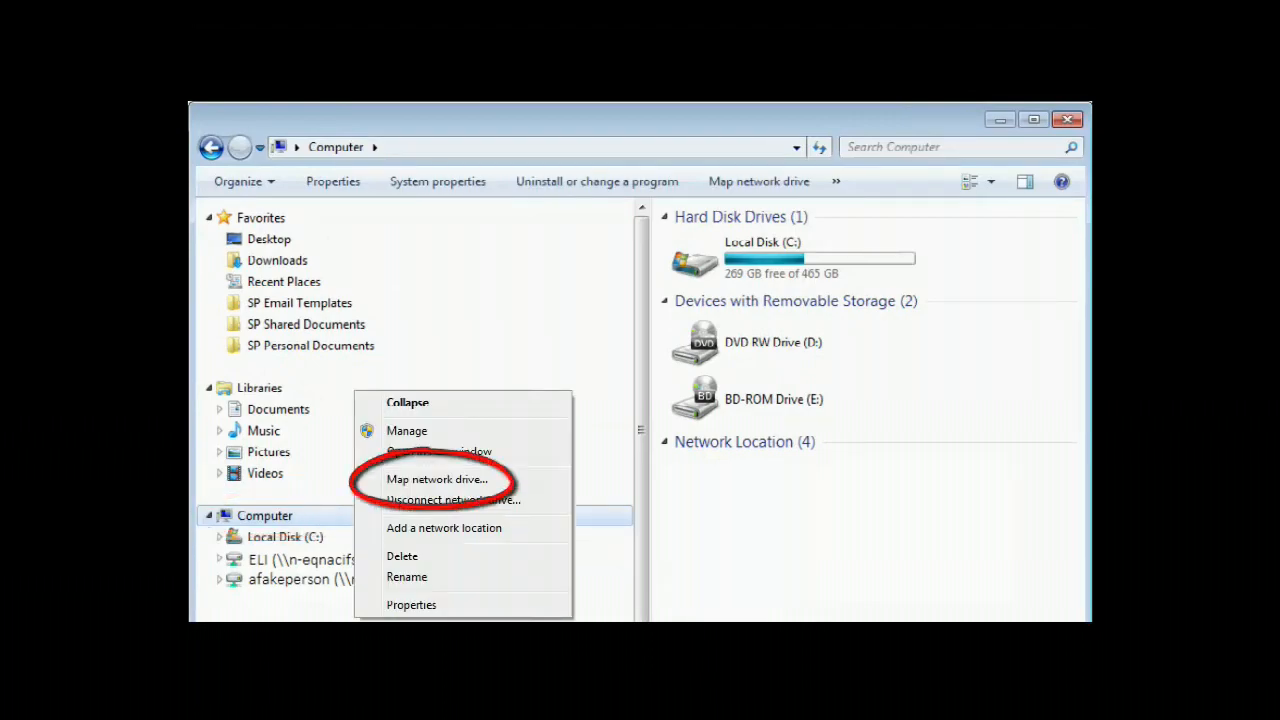
{"action": "left_click", "coordinate": [437, 479]}
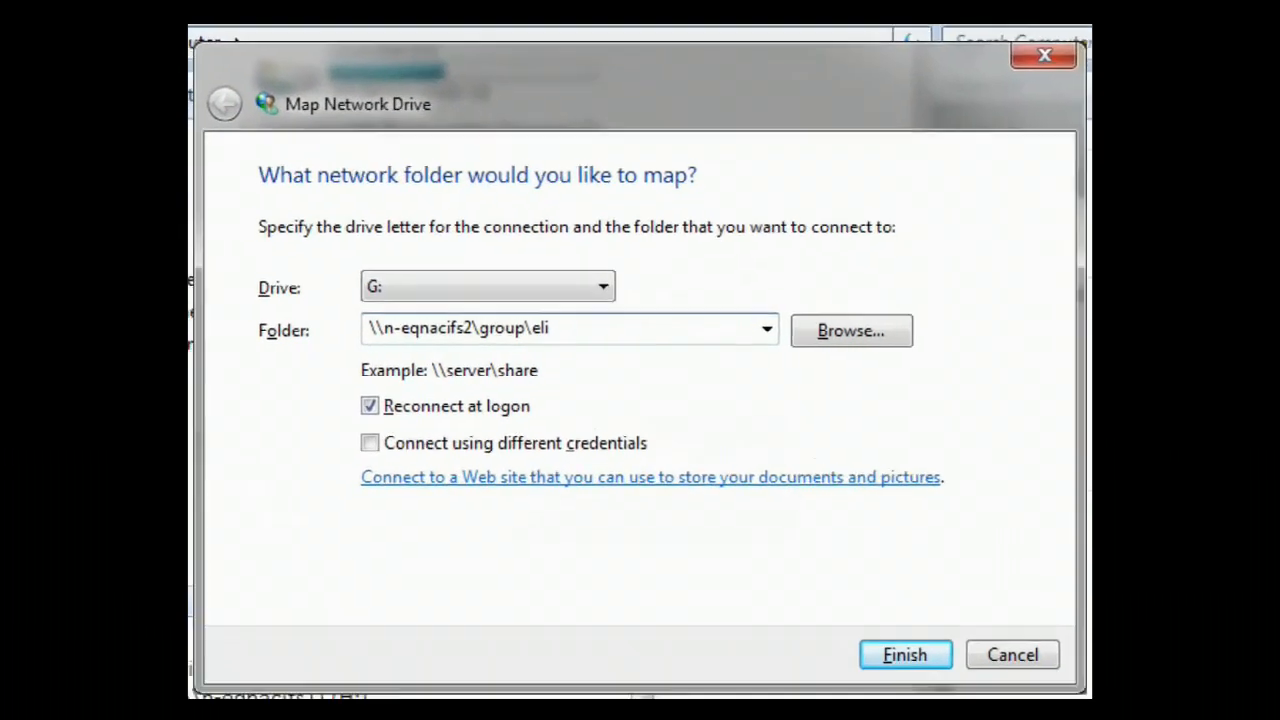